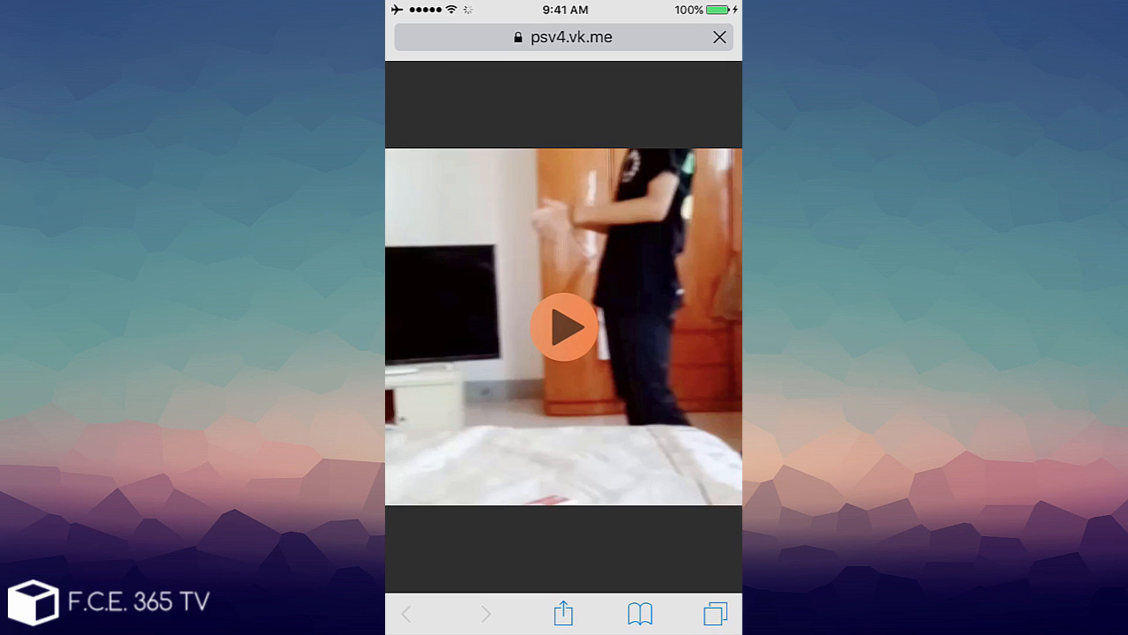
Step: Retry the stalled vk.me video until it plays in the full-screen player
left_click(719, 37)
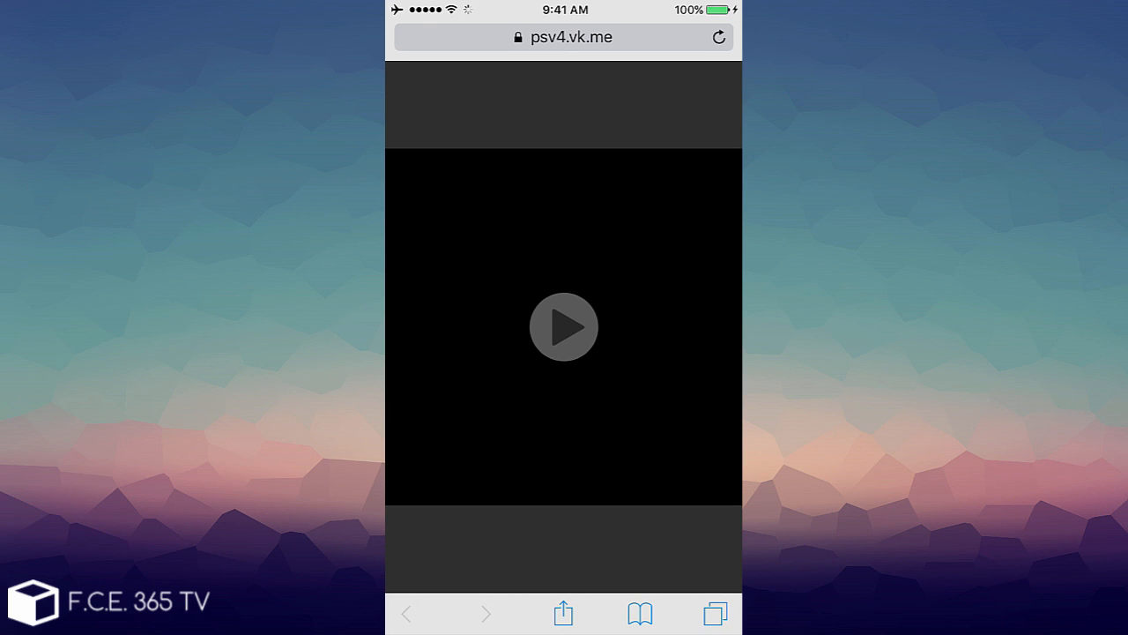
left_click(564, 326)
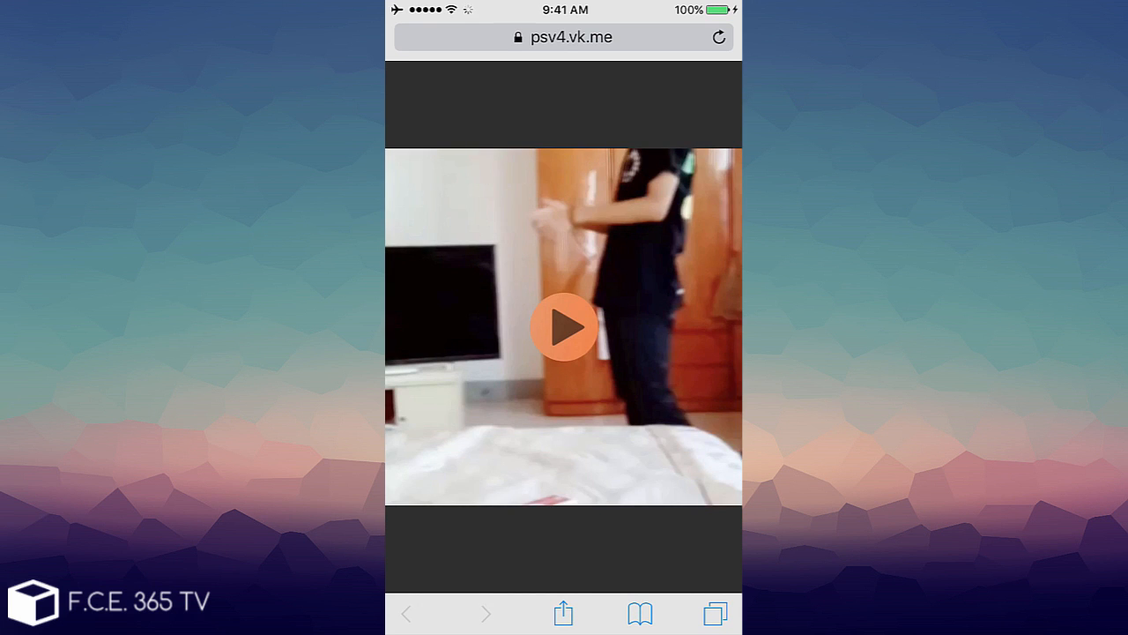
left_click(565, 327)
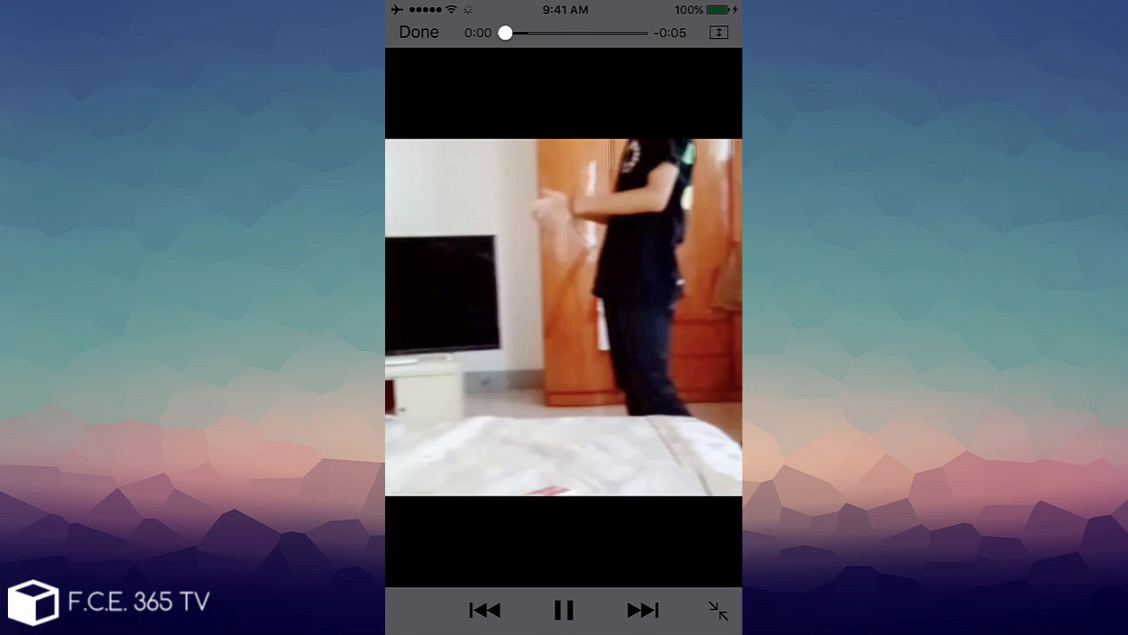
left_click(420, 32)
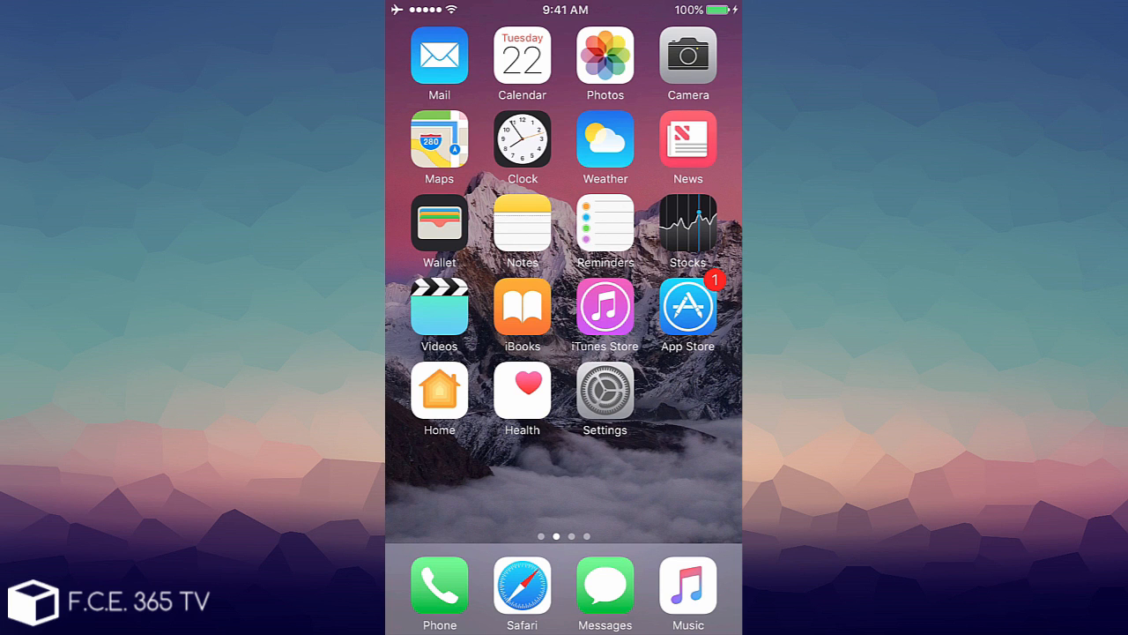
Step: Swipe to the next Home Screen page showing FaceTime, Calculator, Feedback and Mini vMac
scroll("left", 3)
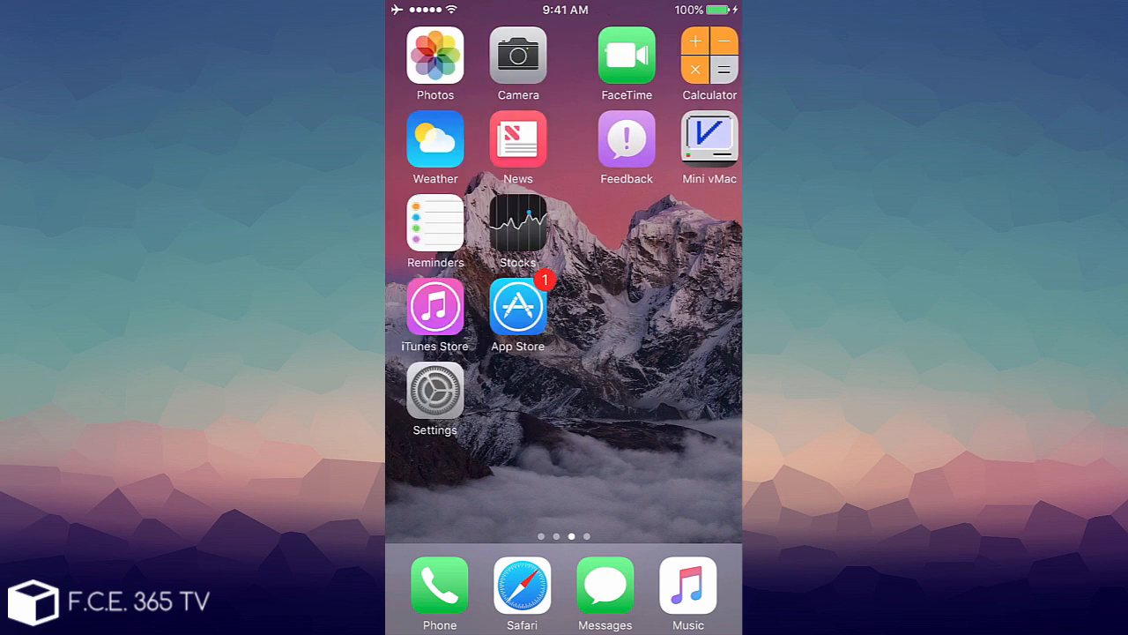